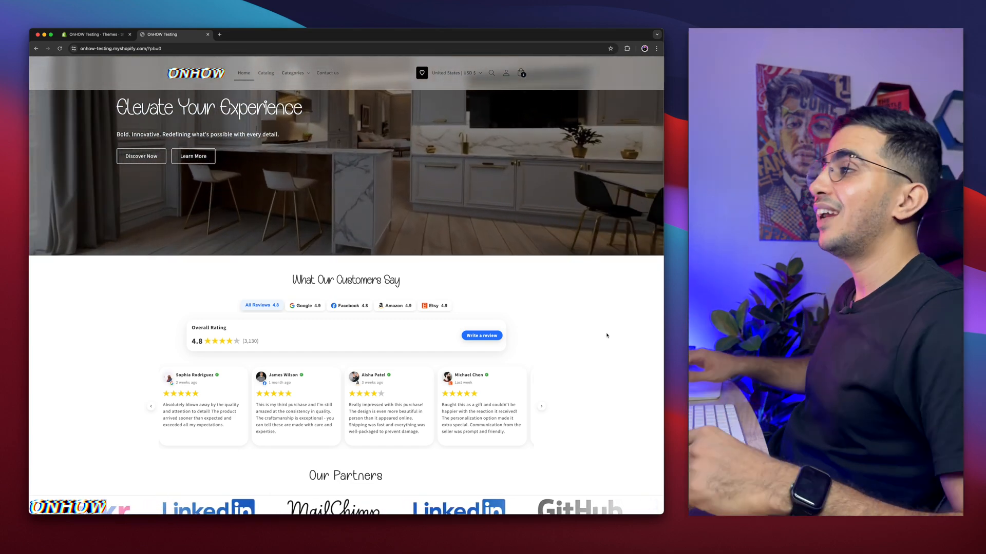
Step: Scroll the live storefront, filter reviews to Facebook, and dismiss the cart reminder popup
scroll("down", 3)
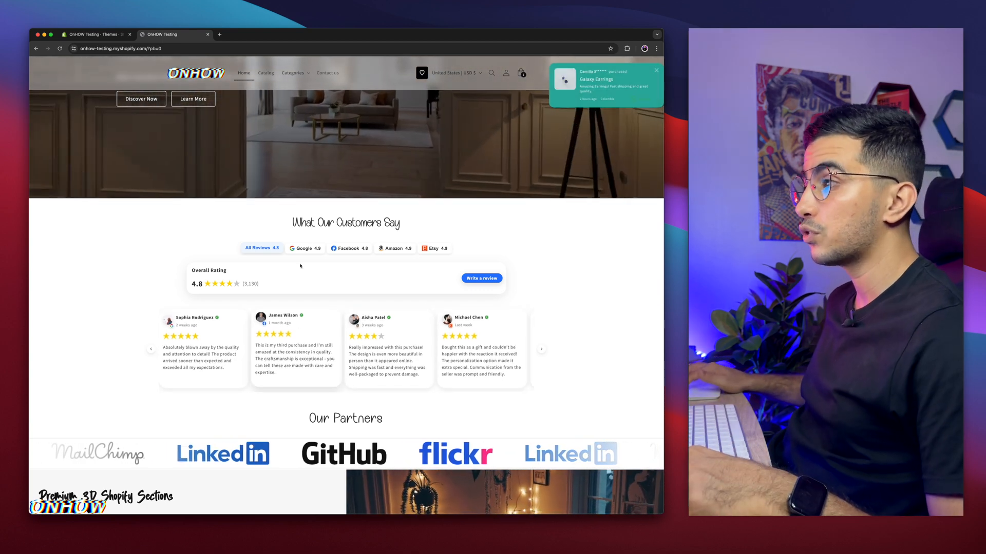
left_click(346, 247)
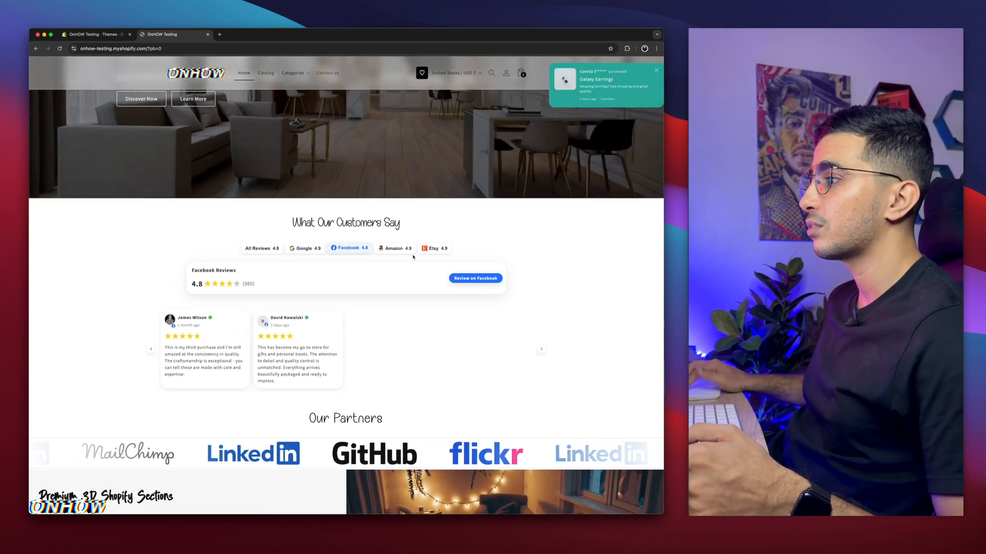
left_click(394, 247)
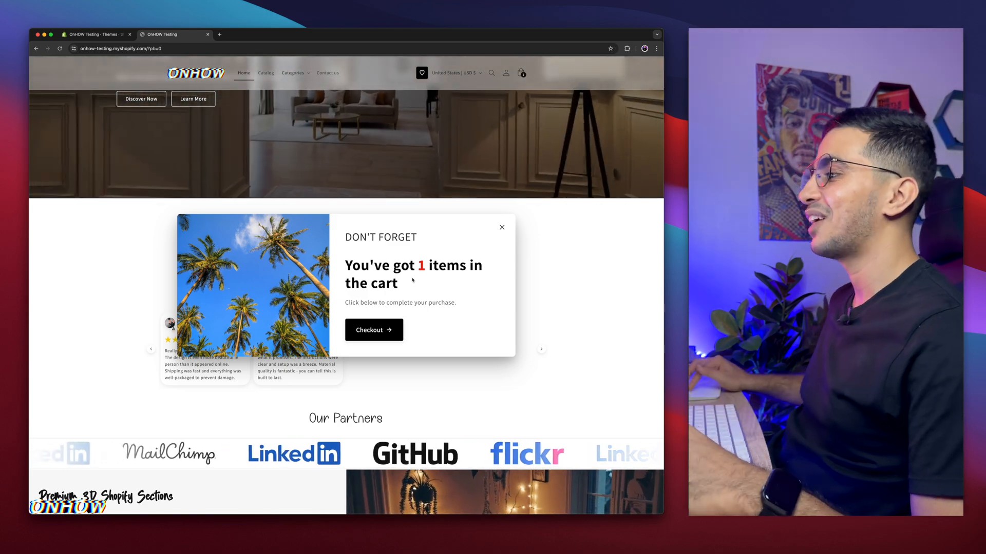
left_click(502, 227)
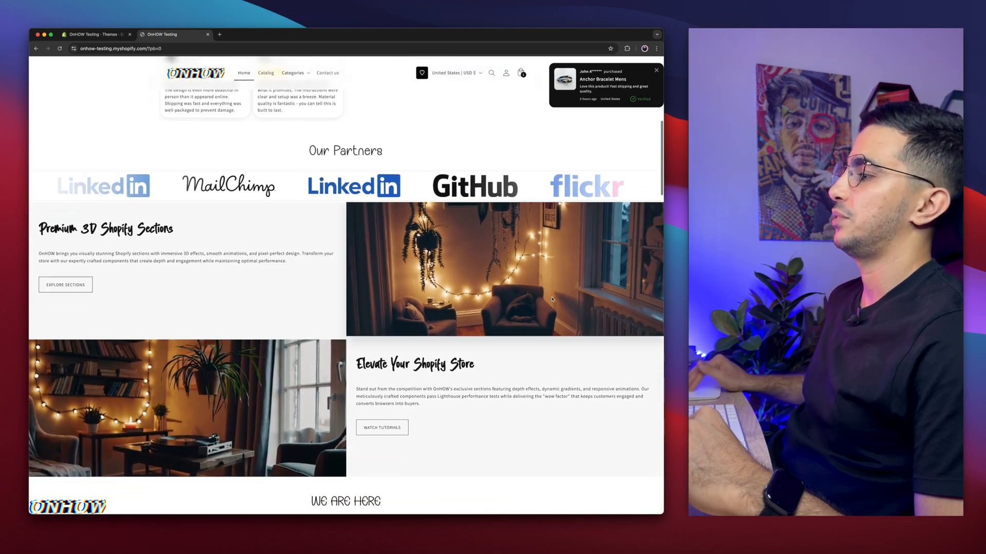
Step: Scroll down the home page toward the Anchor Bracelet Mens product
scroll("down", 3)
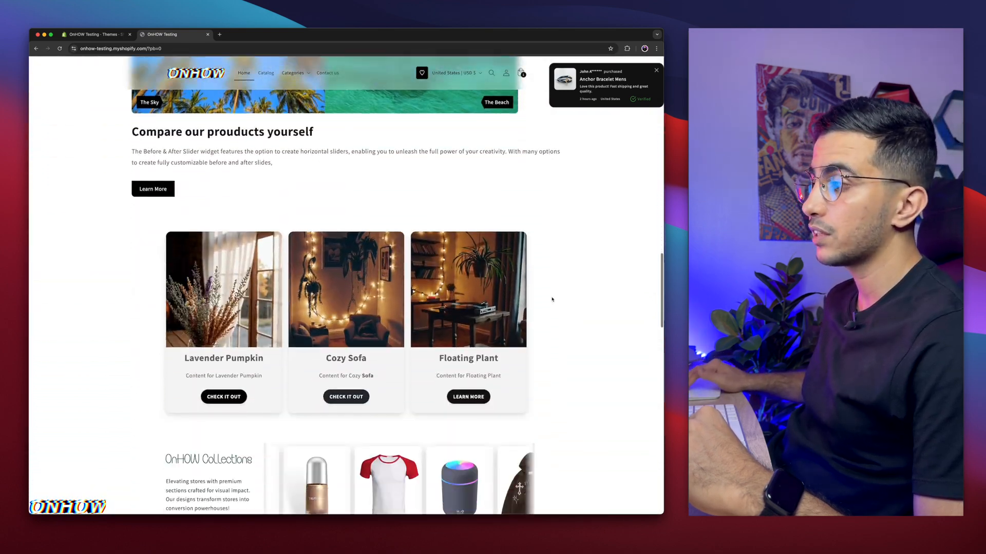
scroll("down", 3)
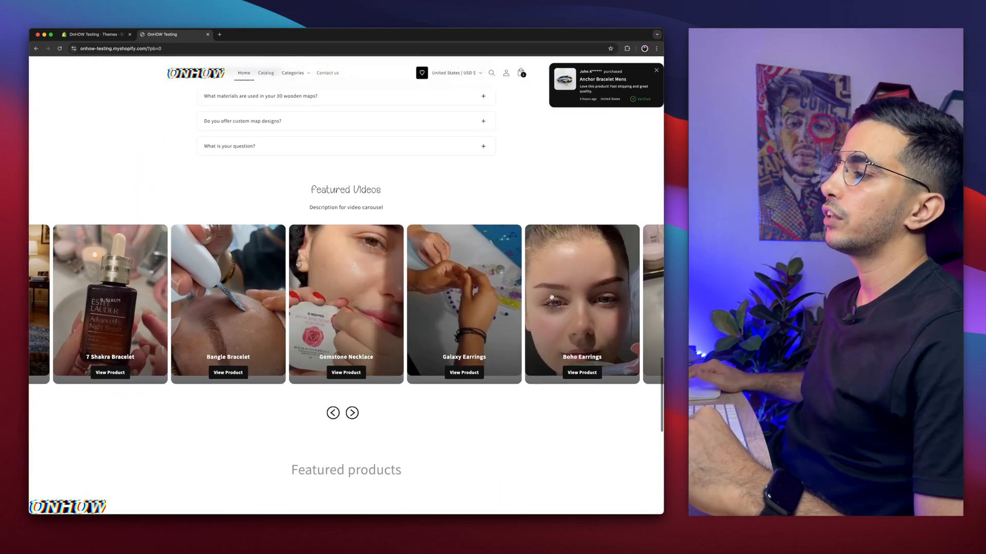
scroll("down", 3)
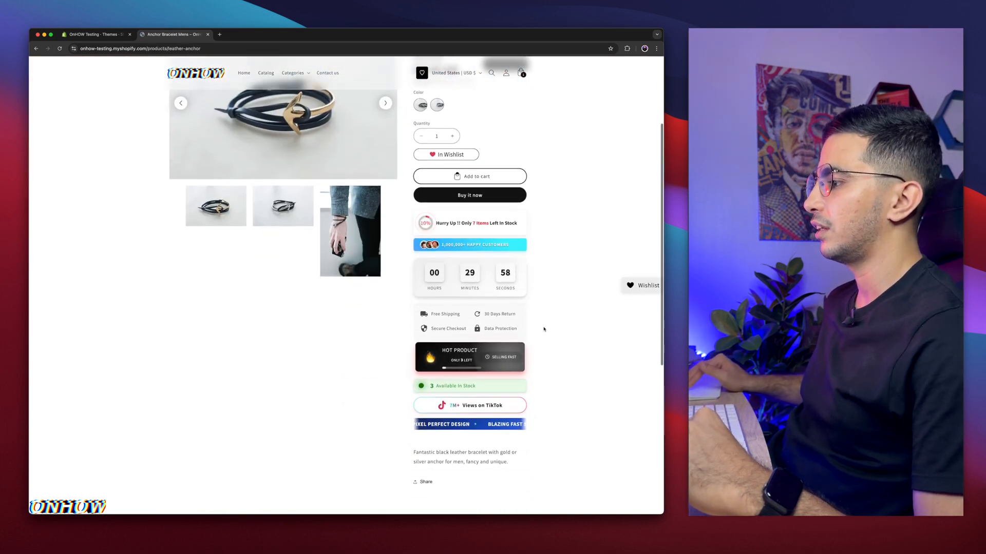
scroll("down", 3)
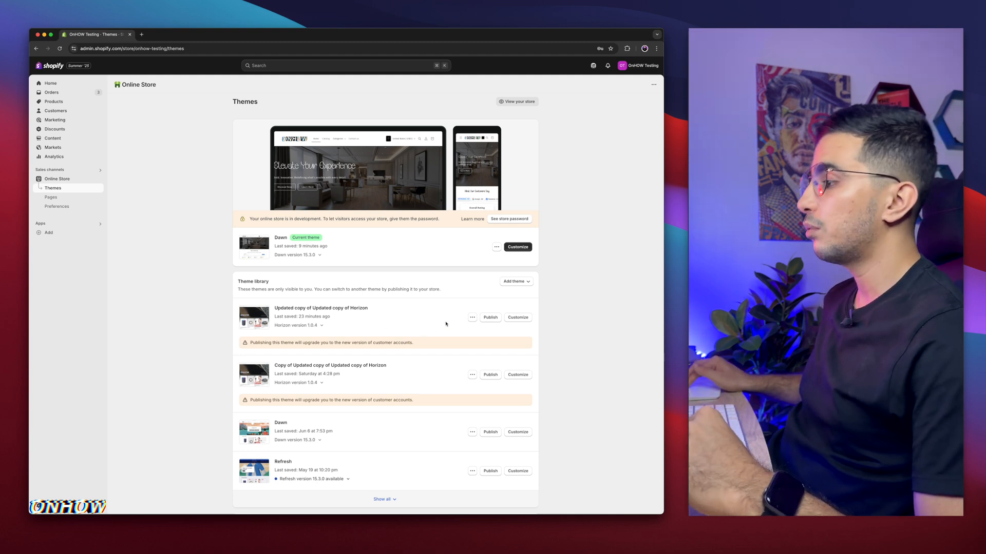
Step: Preview the Horizon theme copy's storefront from its actions menu, then return to Themes
left_click(472, 317)
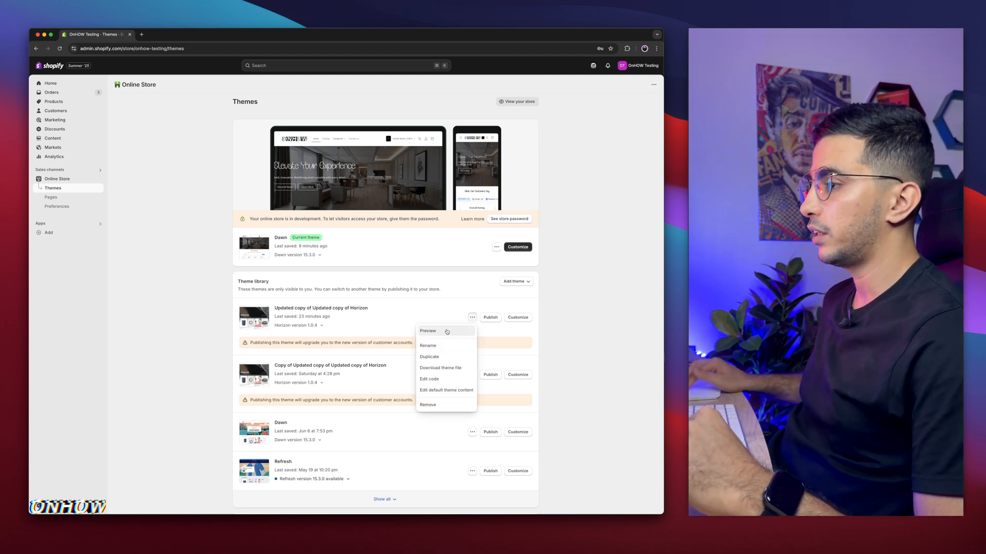
left_click(427, 330)
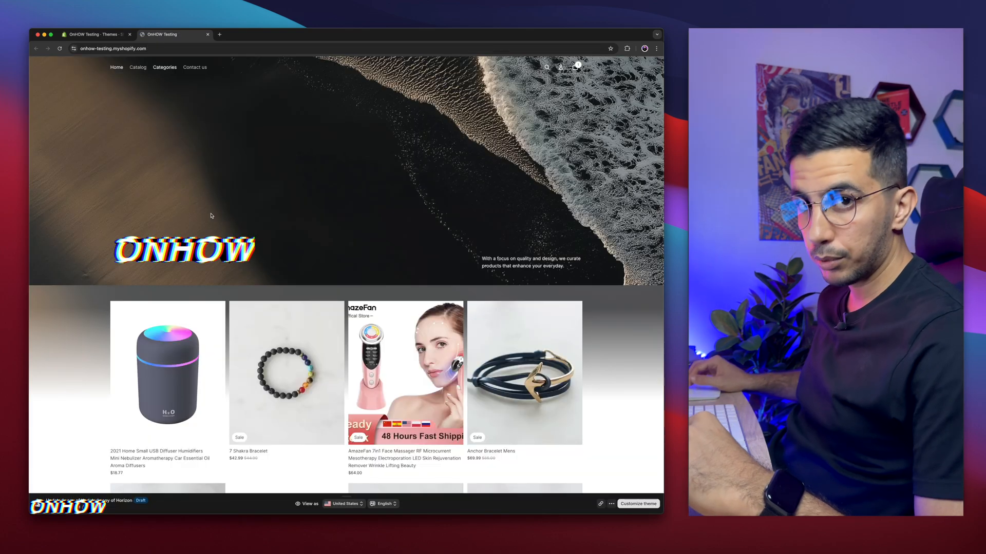
left_click(94, 34)
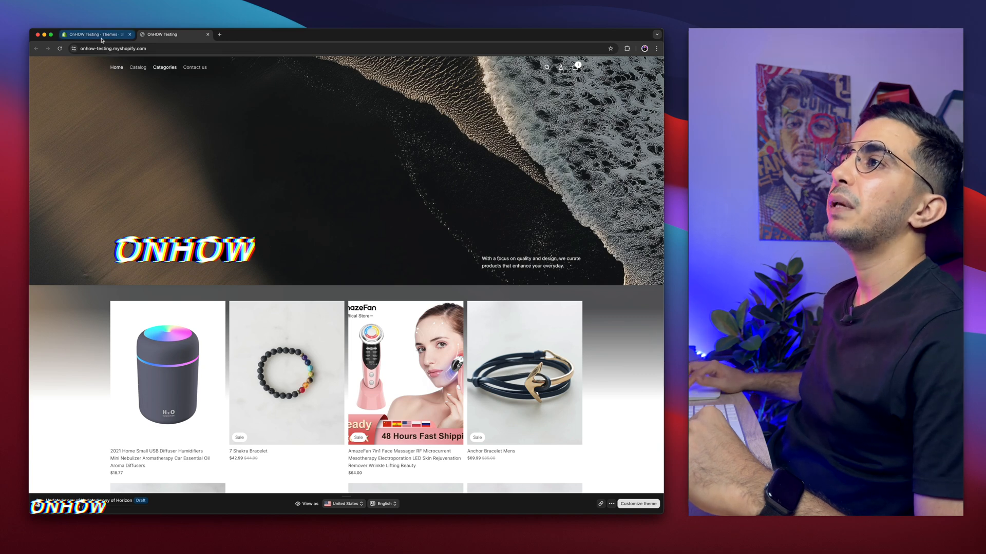
left_click(94, 34)
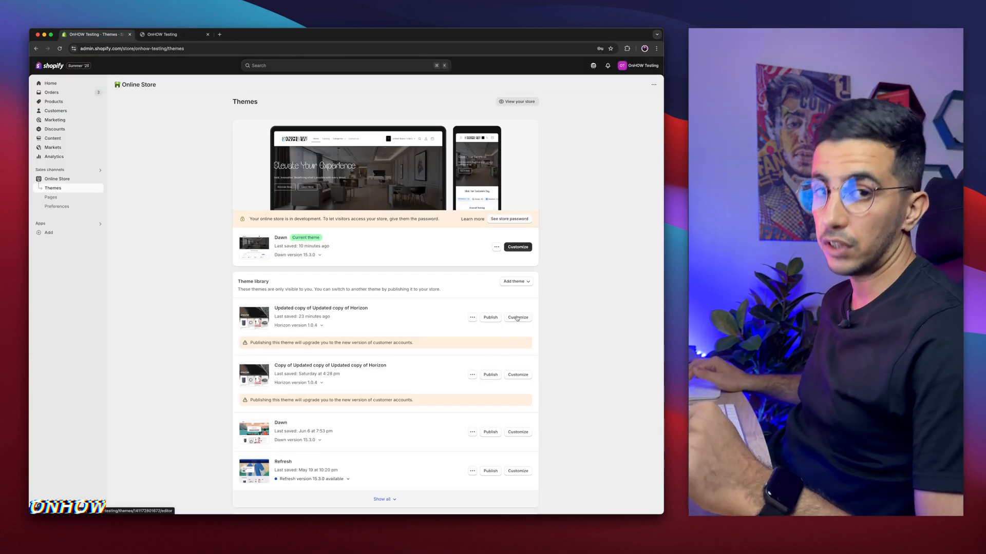
Step: Launch the theme editor for the Updated copy of Updated copy of Horizon theme
left_click(517, 317)
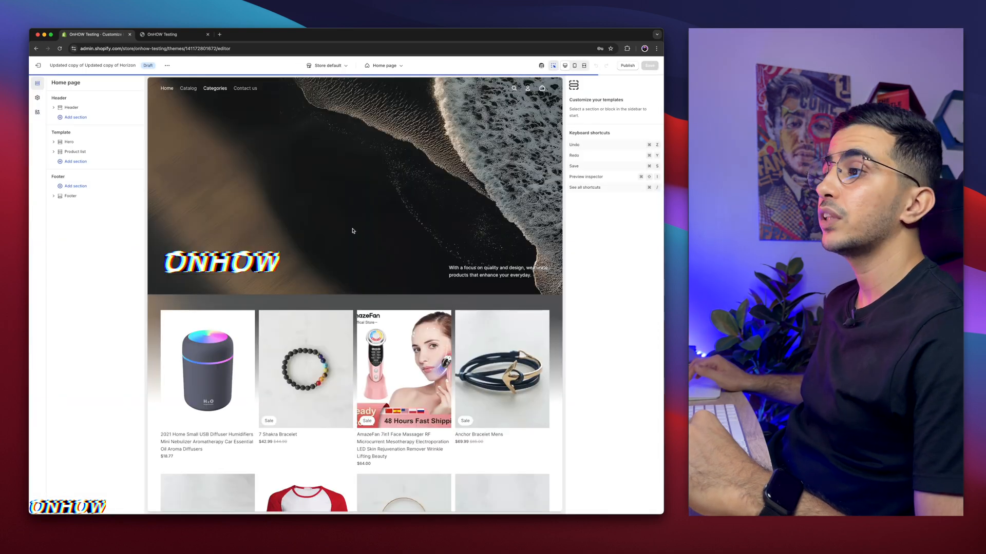
mouse_move(352, 231)
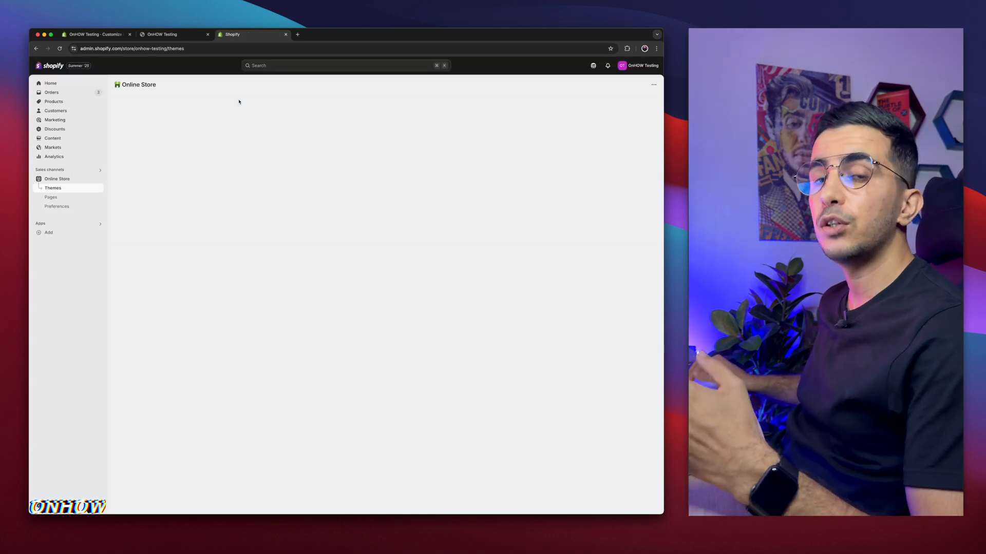
left_click(53, 188)
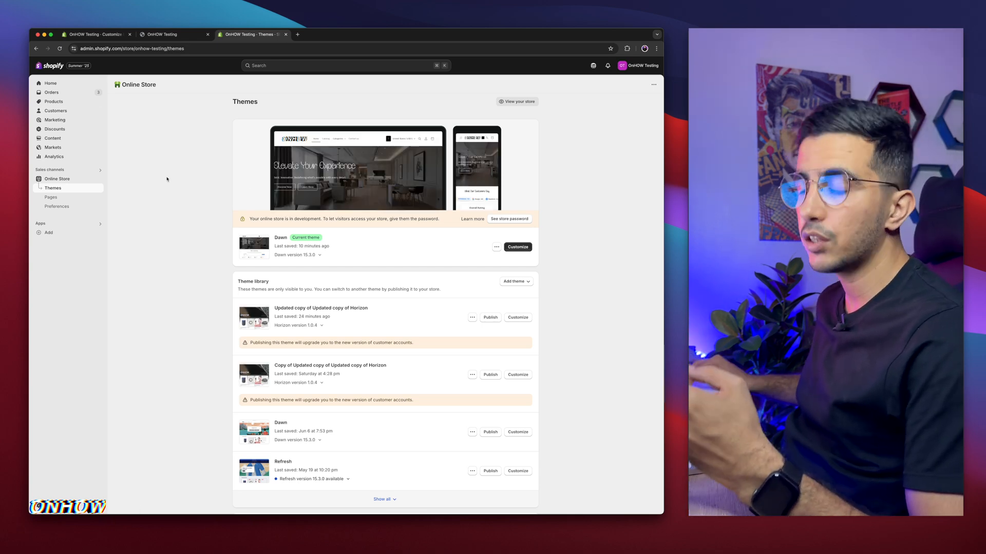
left_click(518, 317)
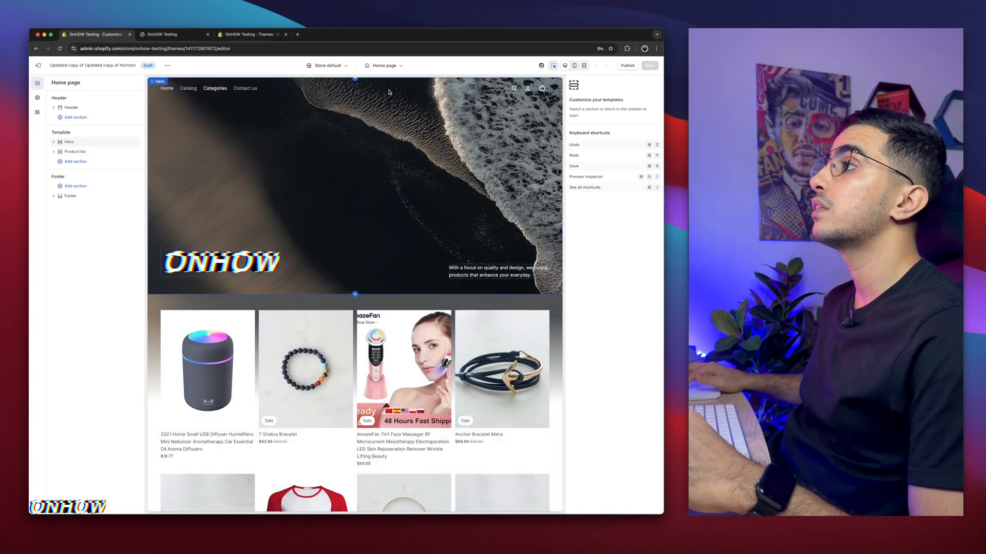
Step: Switch to Products > Default product template and preview it with Anchor Bracelet Mens
left_click(383, 66)
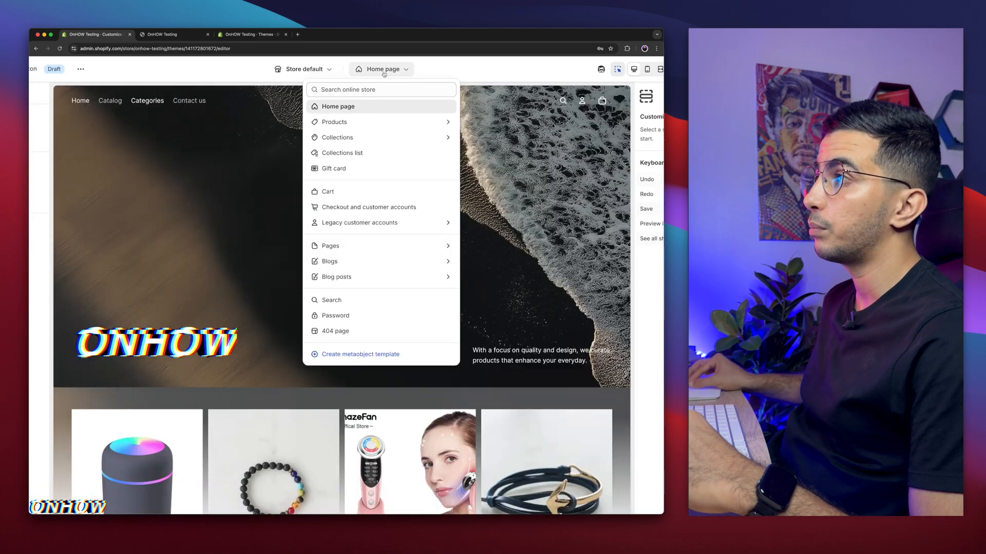
left_click(333, 122)
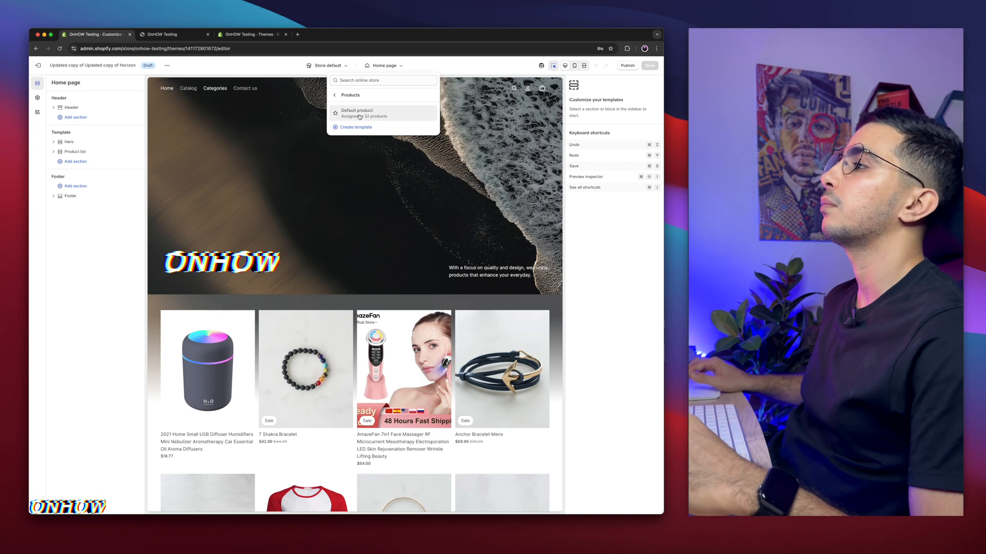
left_click(357, 113)
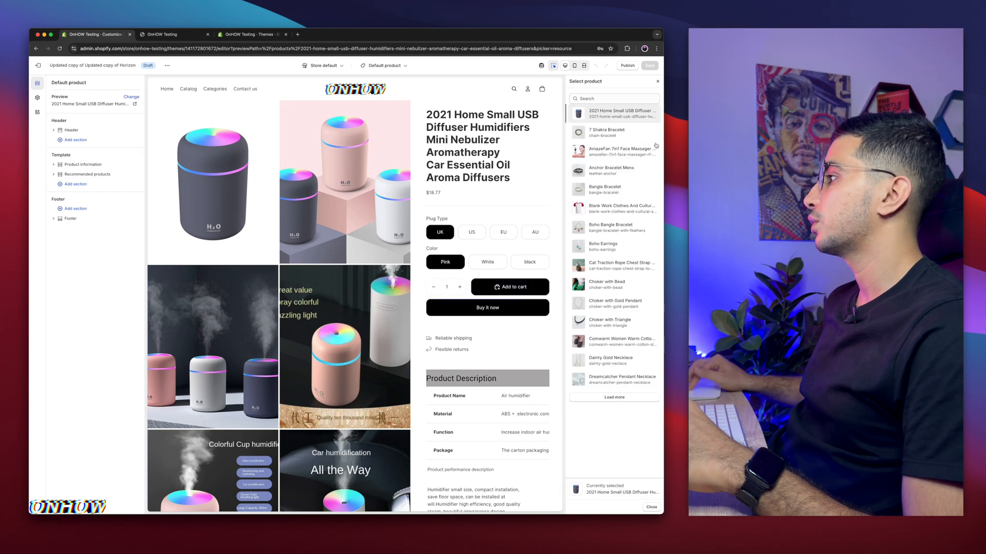
left_click(610, 171)
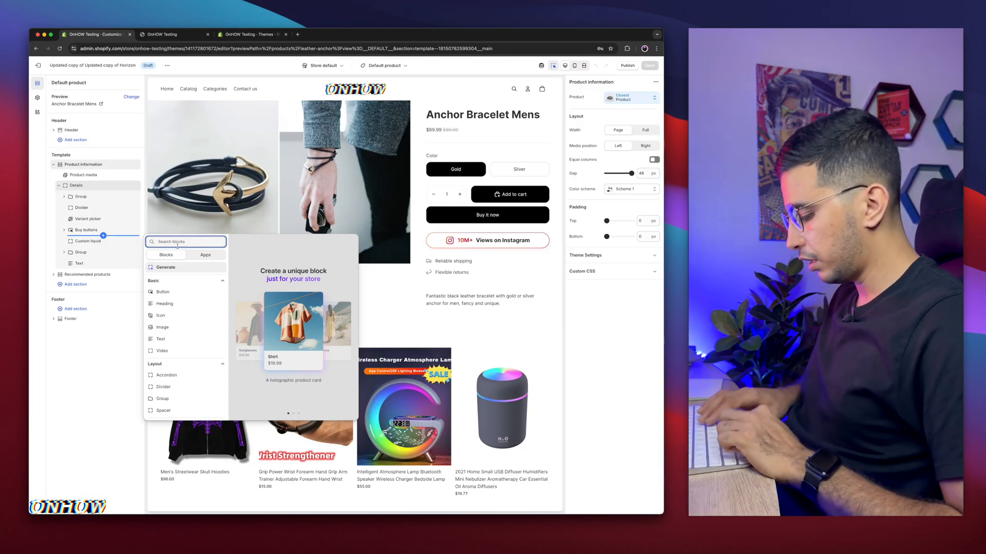
Step: Add a Custom liquid block to Details, paste the notify-me form code, and save the theme
type("cust")
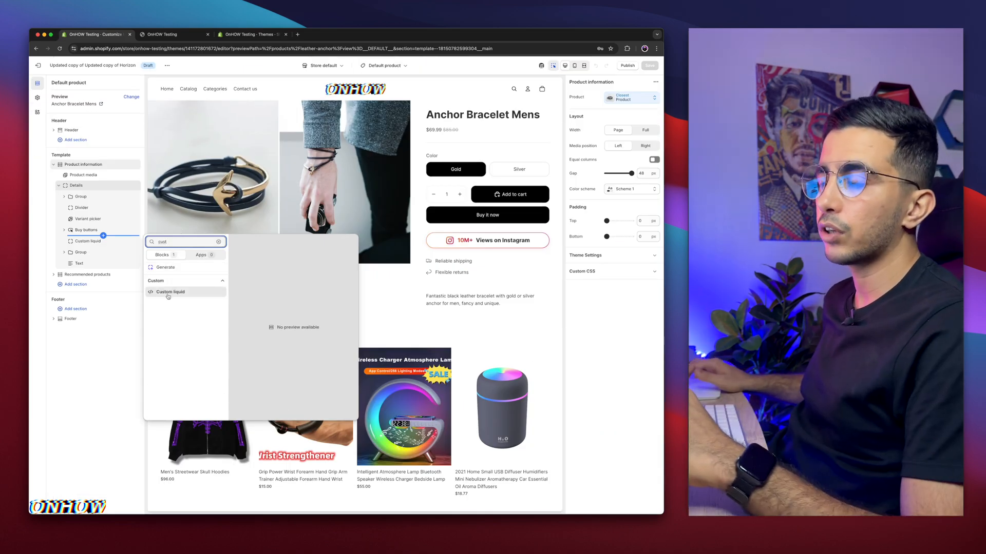
left_click(170, 291)
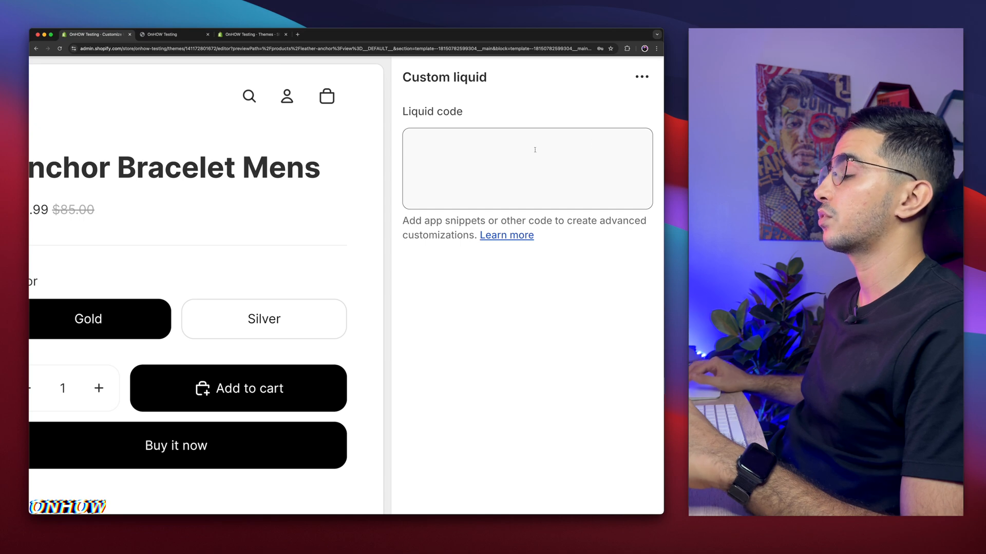
left_click(526, 176)
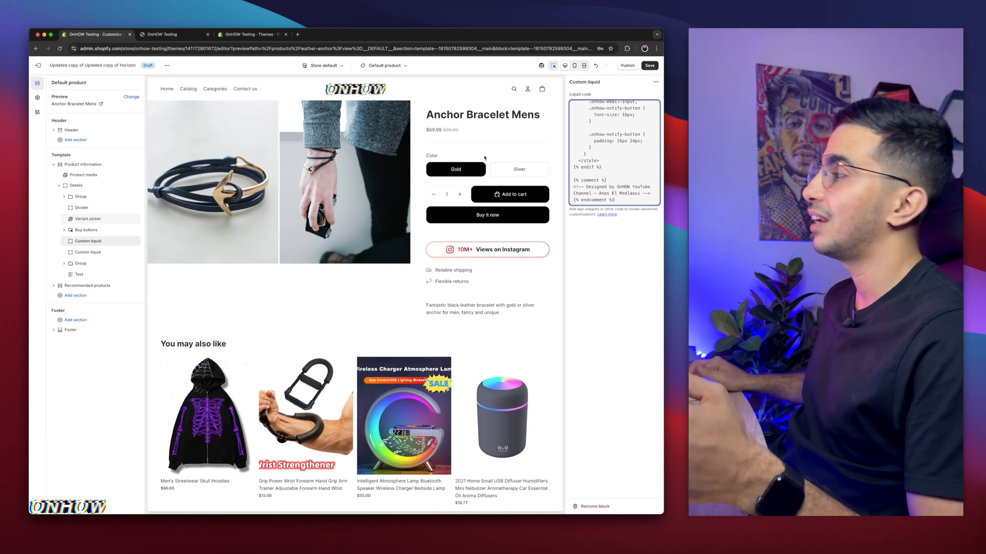
left_click(649, 66)
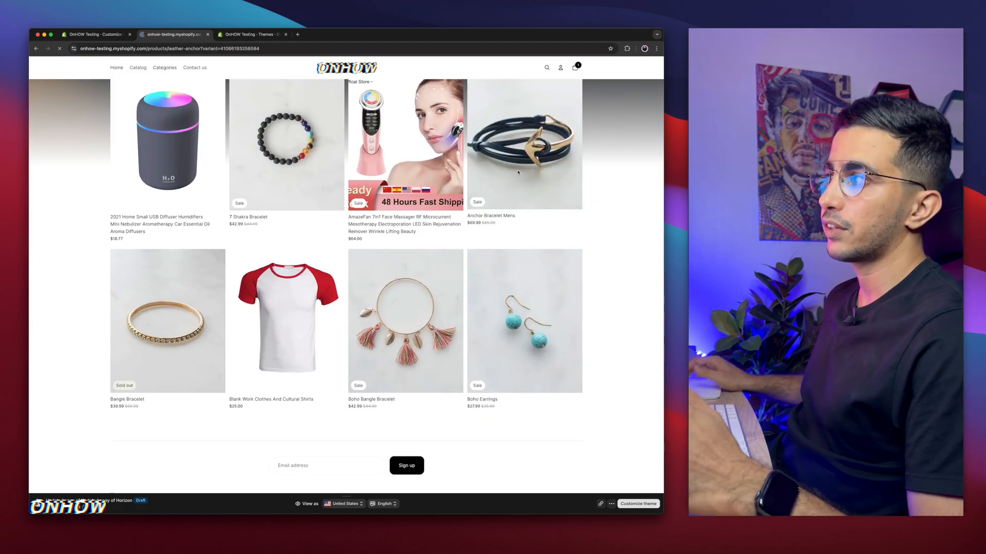
Step: From the storefront home page, scroll the grid and open the sold-out Bangle Bracelet
left_click(524, 144)
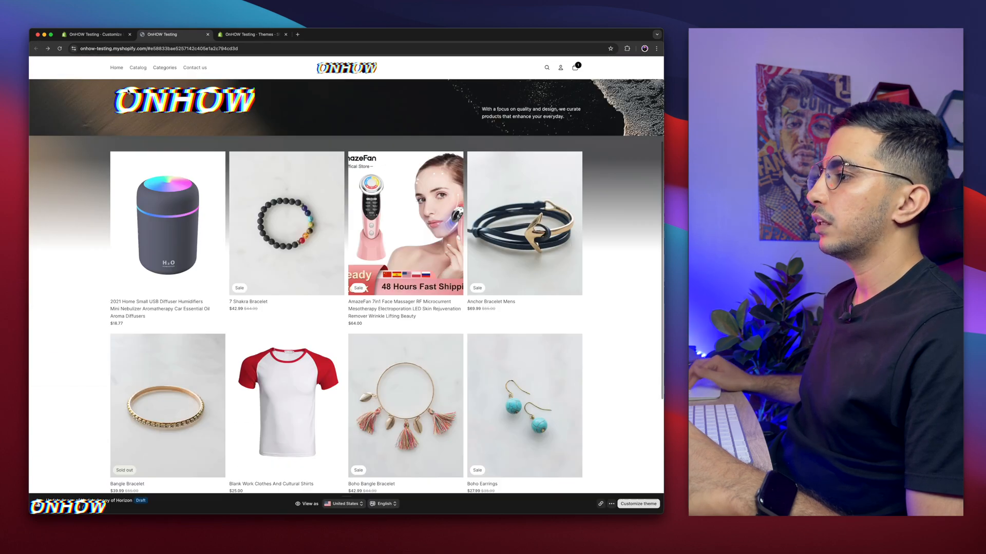
scroll("down", 3)
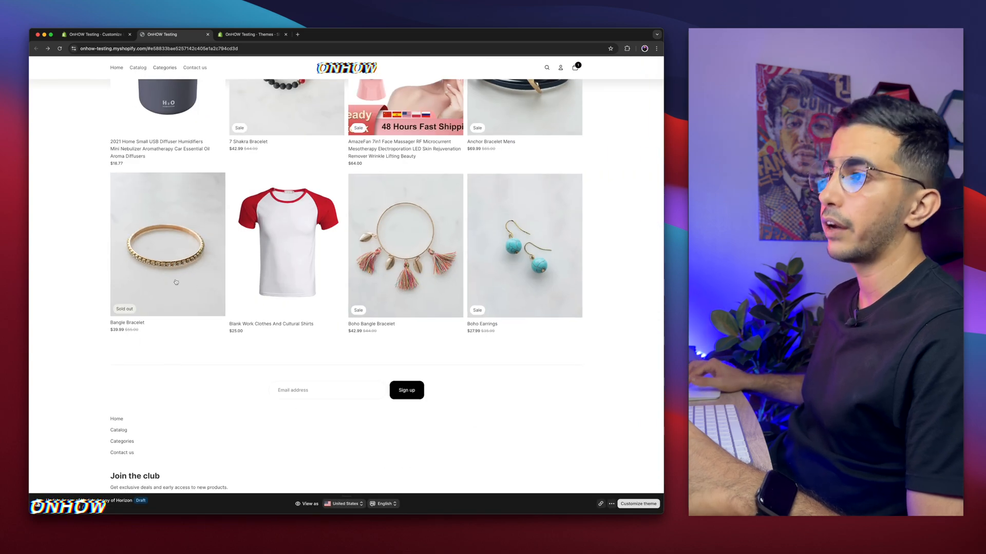
left_click(167, 246)
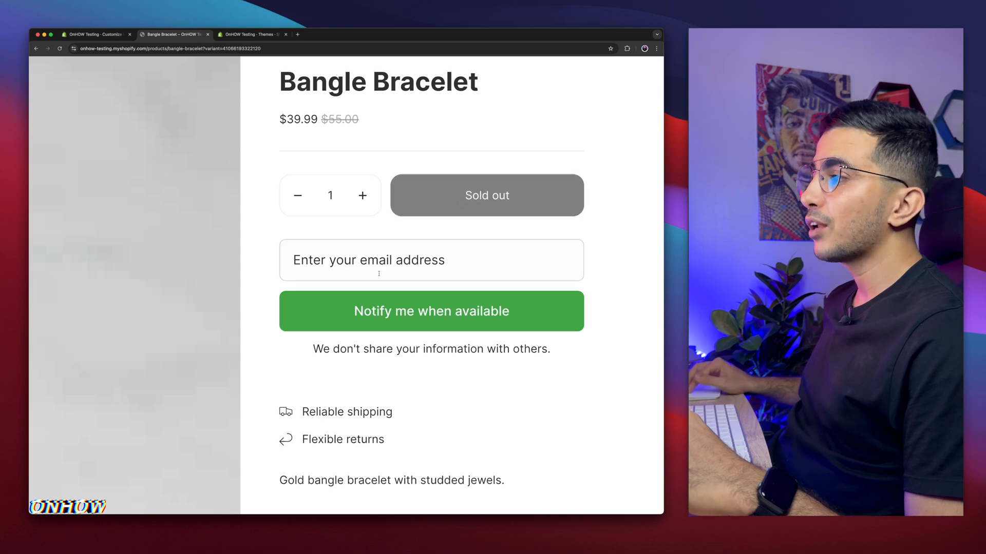
Step: Inspect the notify-me form and its privacy reassurance line, then focus the email field
left_click(431, 259)
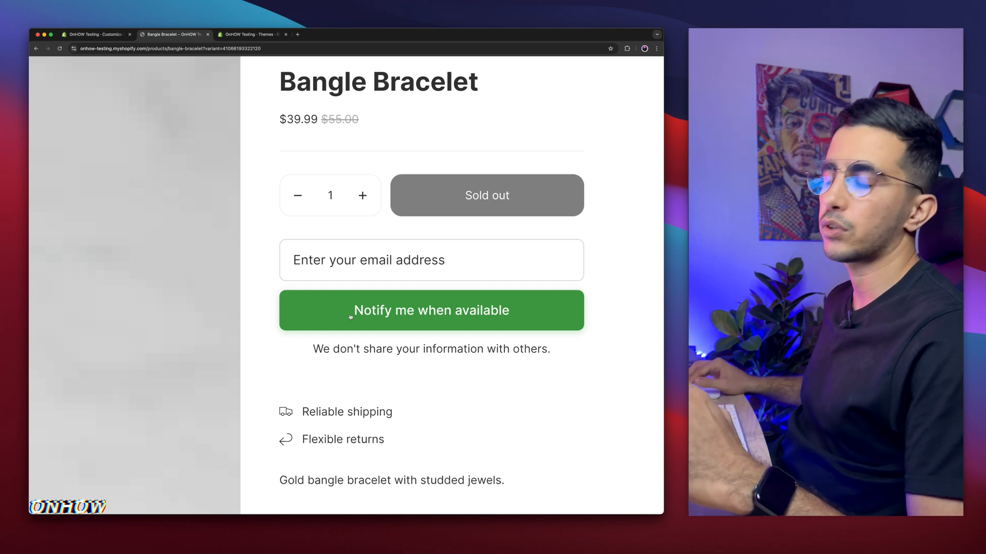
triple_click(430, 349)
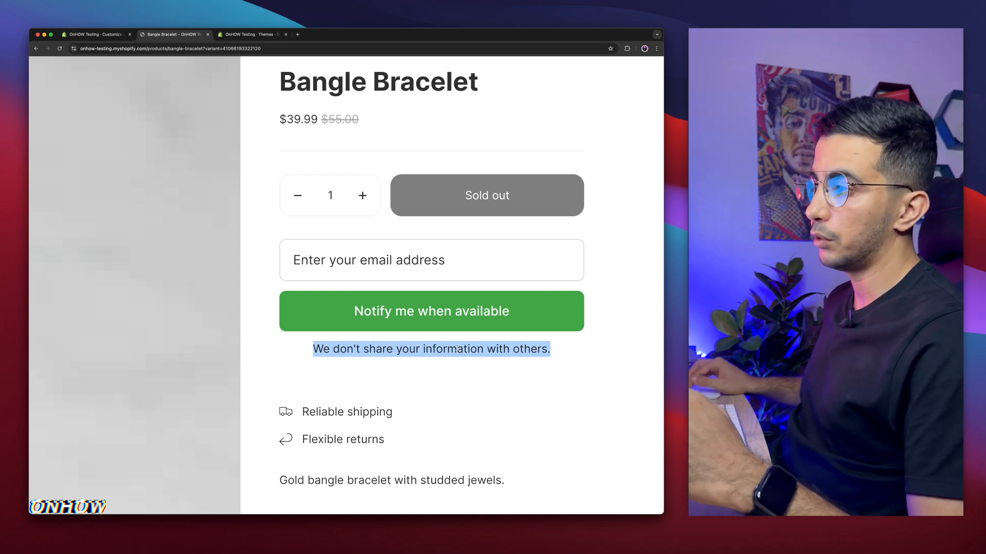
left_click(431, 260)
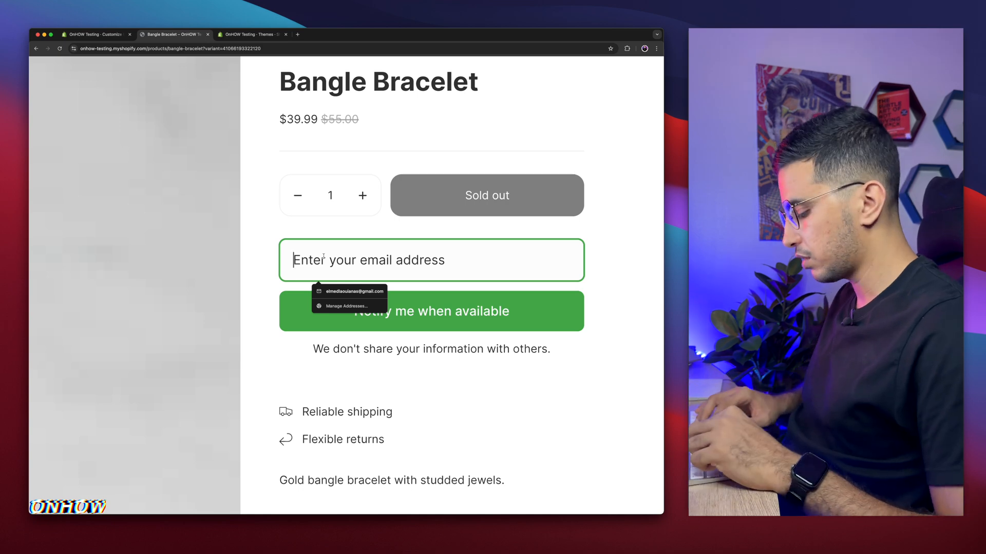
Step: Enter a test email address, fix its typo, and submit Notify me when available
type("onhowm")
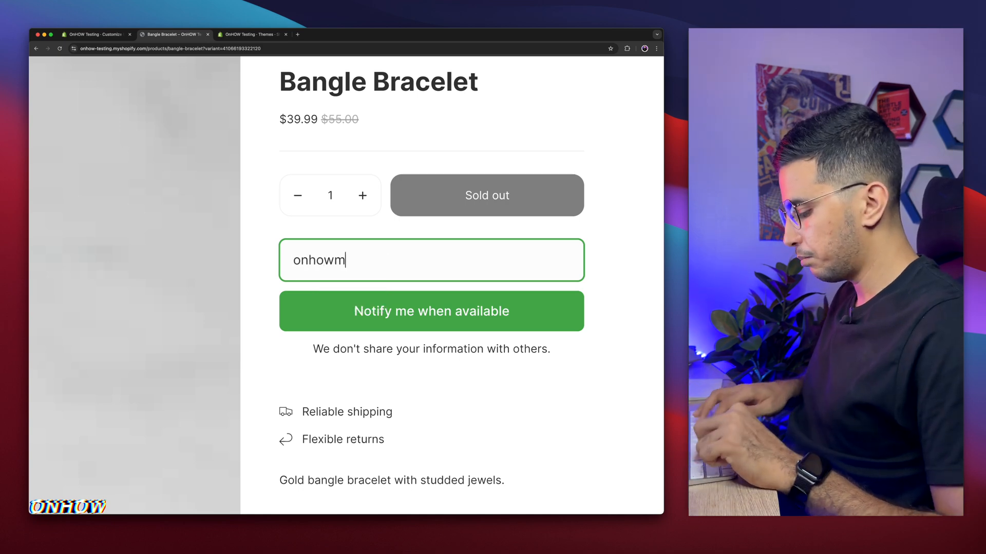
type("akesuree y")
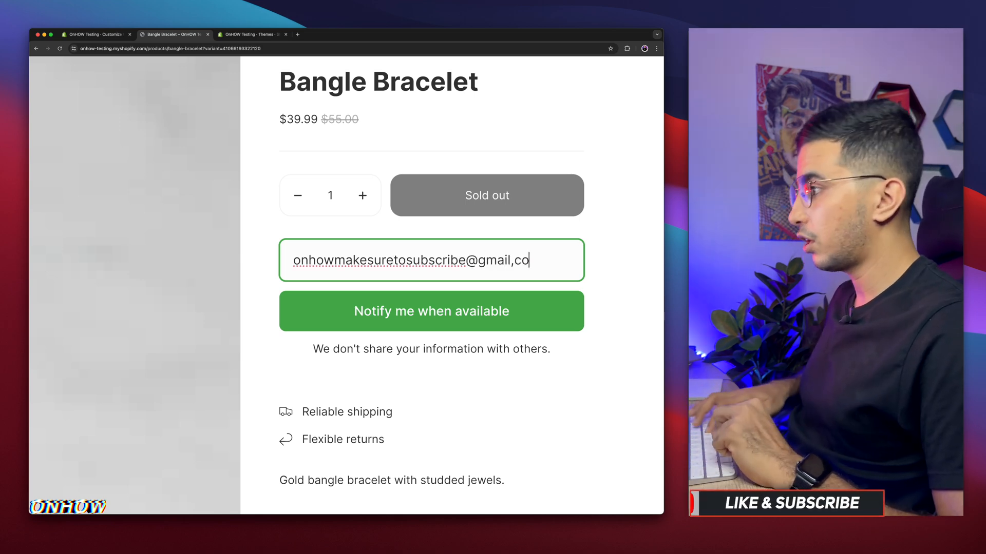
type("m")
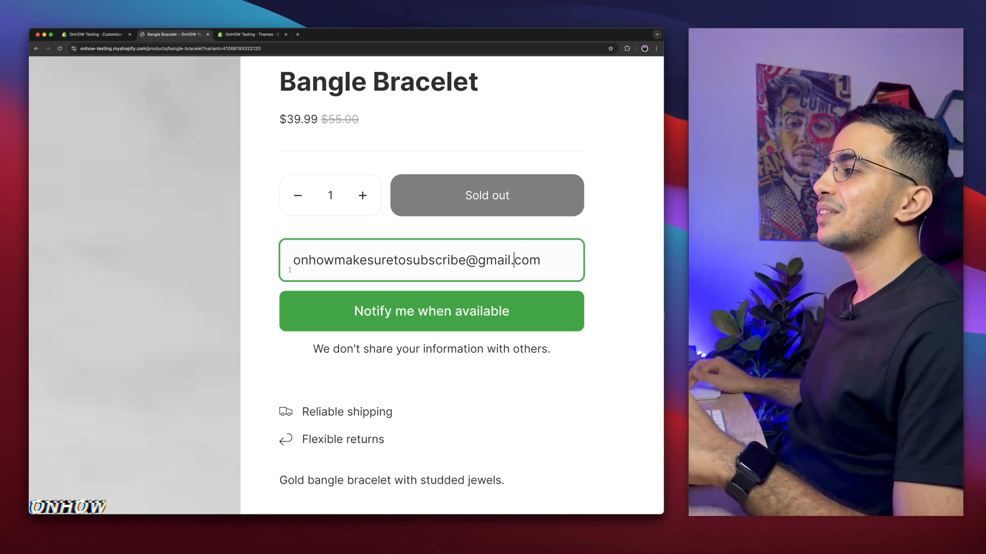
double_click(377, 260)
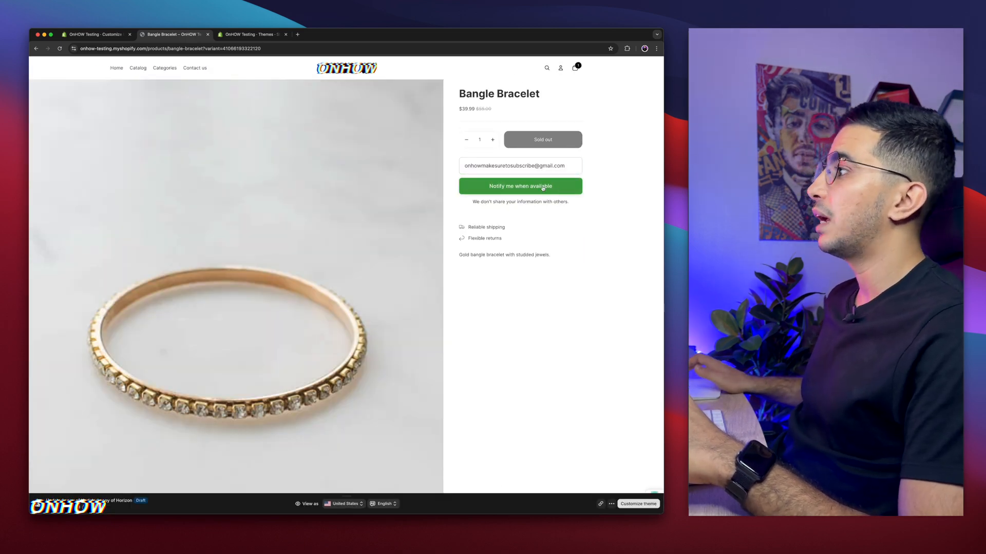
left_click(519, 186)
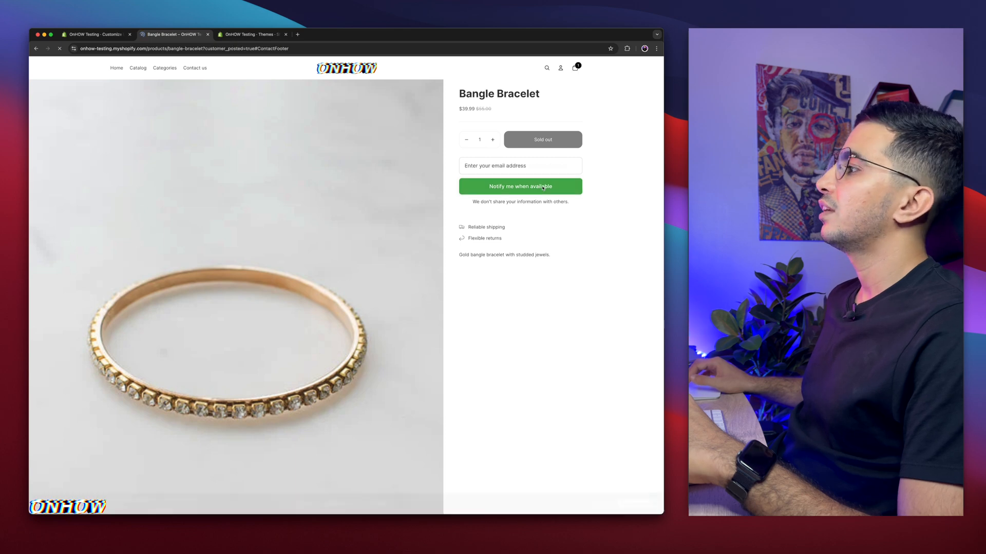